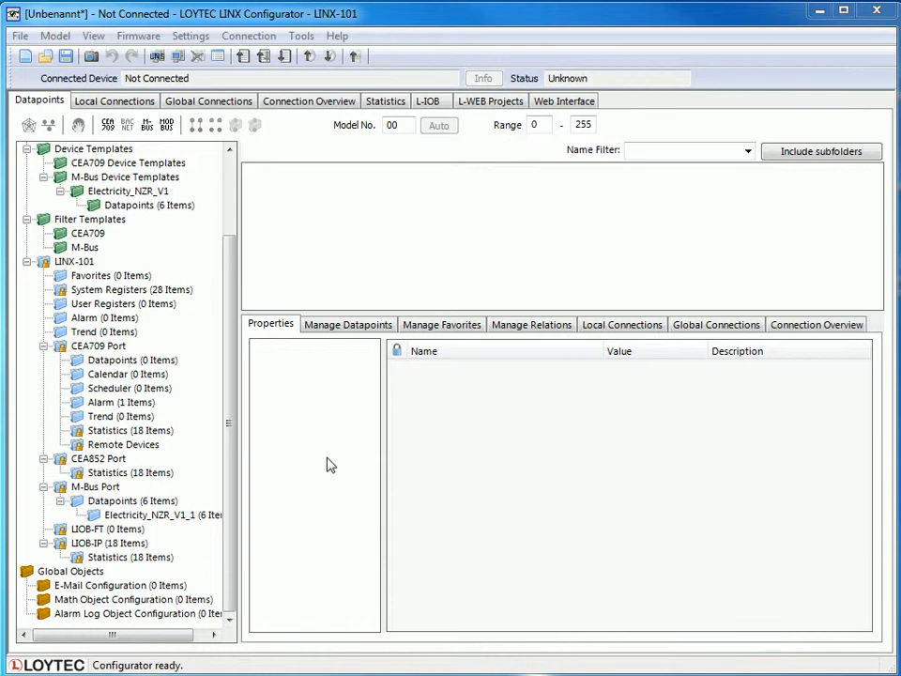
pyautogui.moveTo(150, 136)
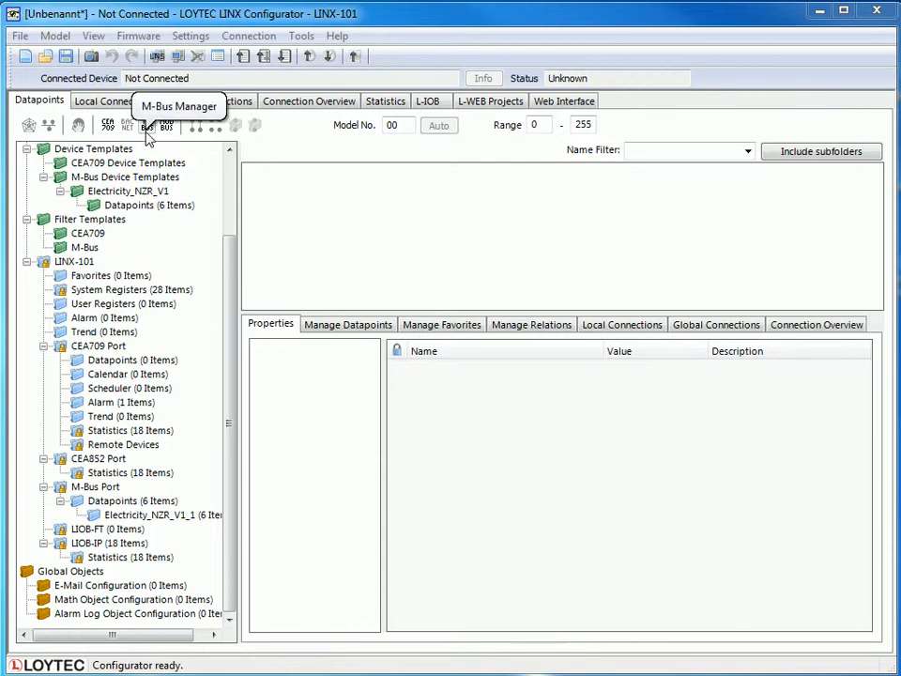
# - Show device Electricity_NZR_V1_1 in M-Bus management: address 1, manufacturer NZR, Electricity medium
pyautogui.click(158, 124)
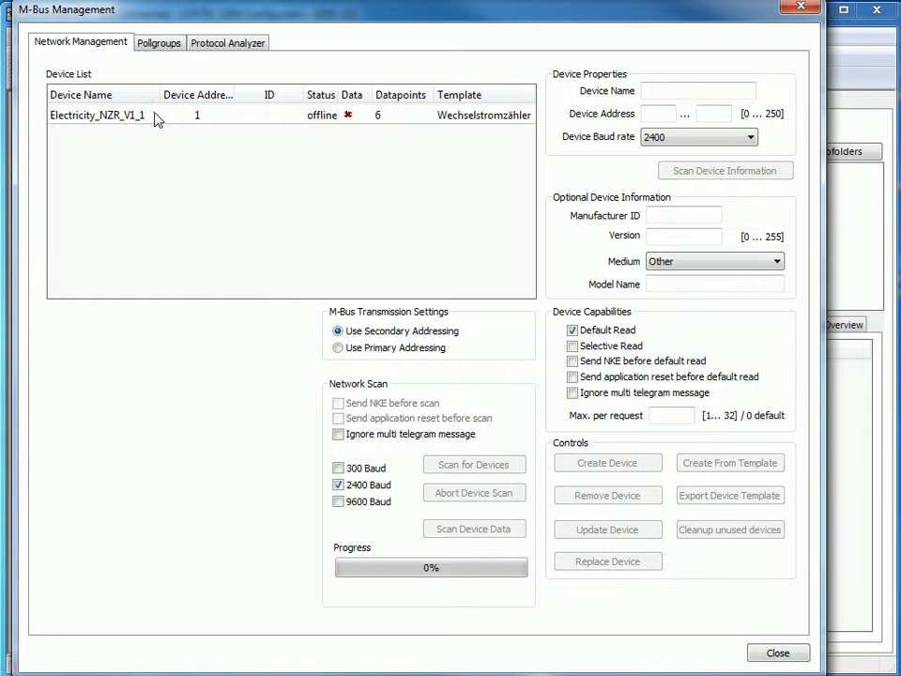
pyautogui.click(122, 122)
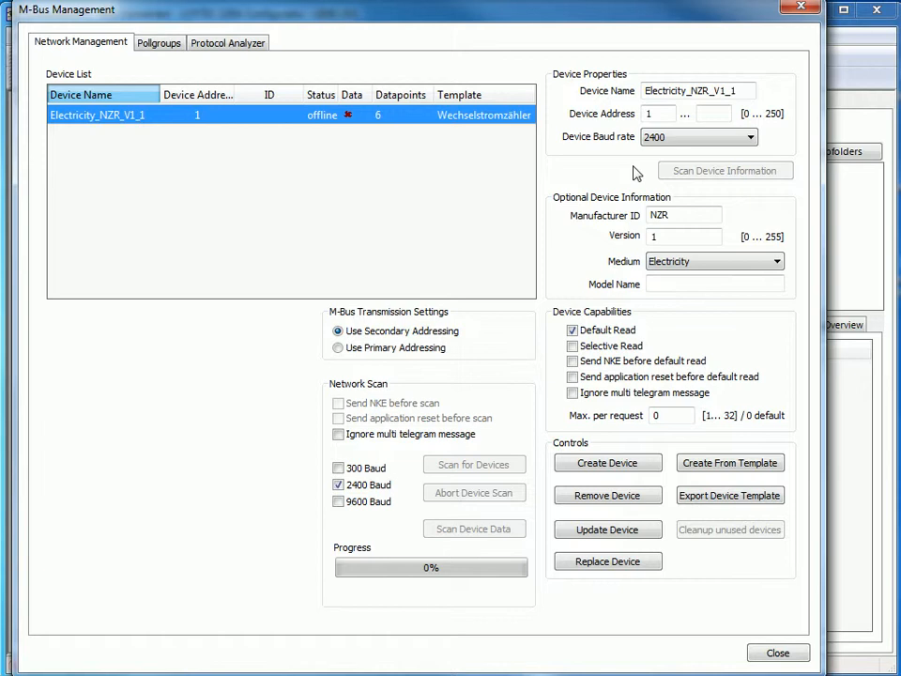
pyautogui.moveTo(648, 214)
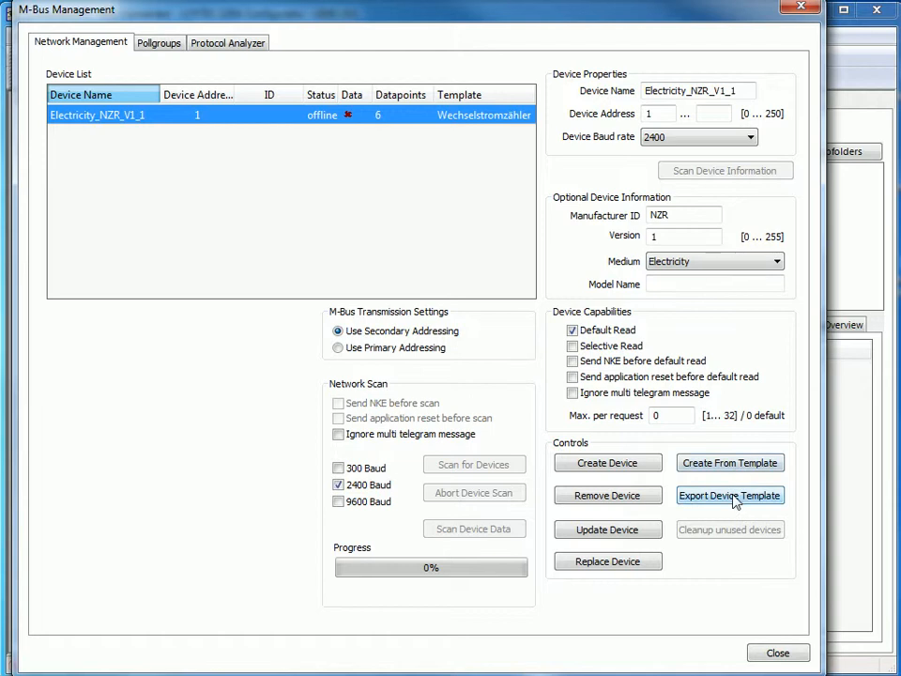
# - Start a device template export saved as ACmeter in the Templates folder
pyautogui.click(729, 496)
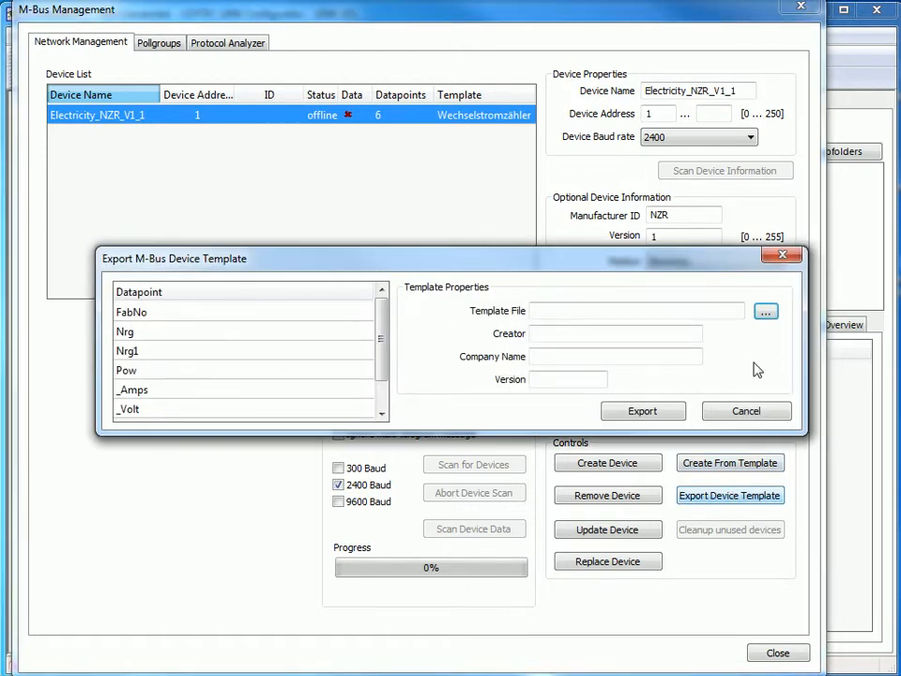
pyautogui.click(766, 311)
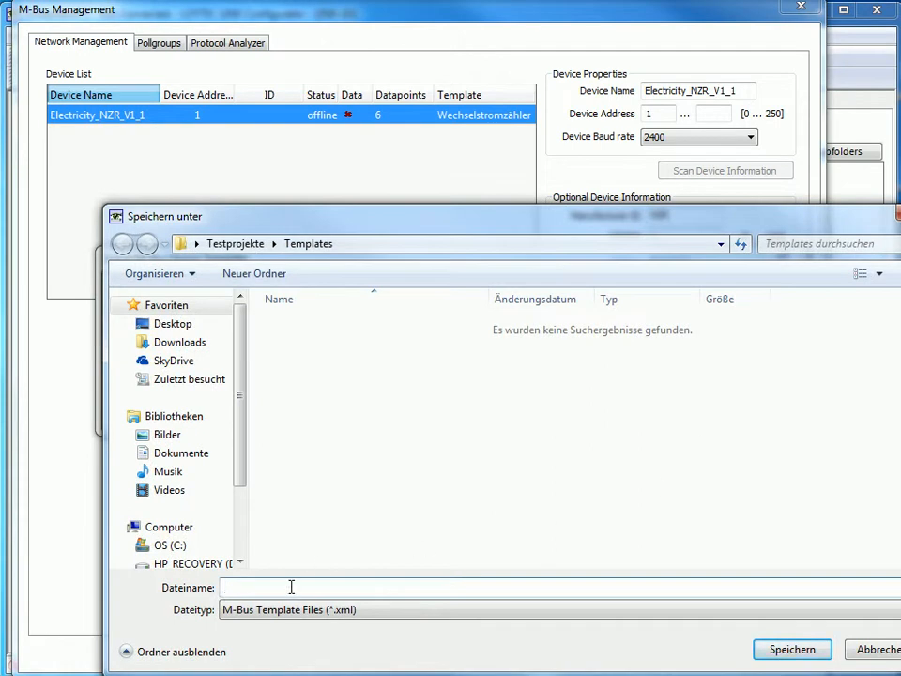
pyautogui.write('ACmeter')
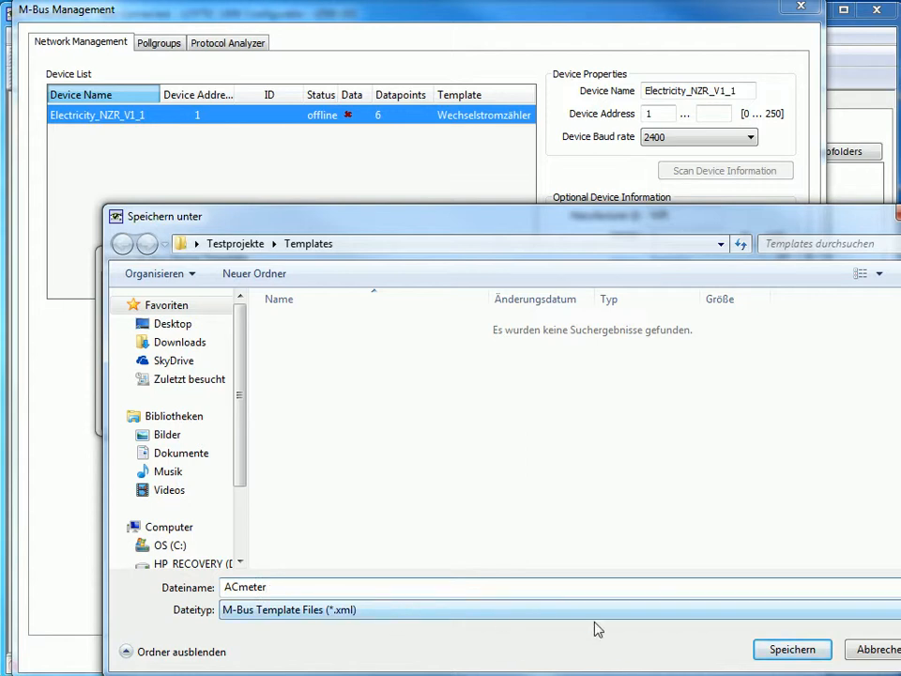
pyautogui.click(792, 650)
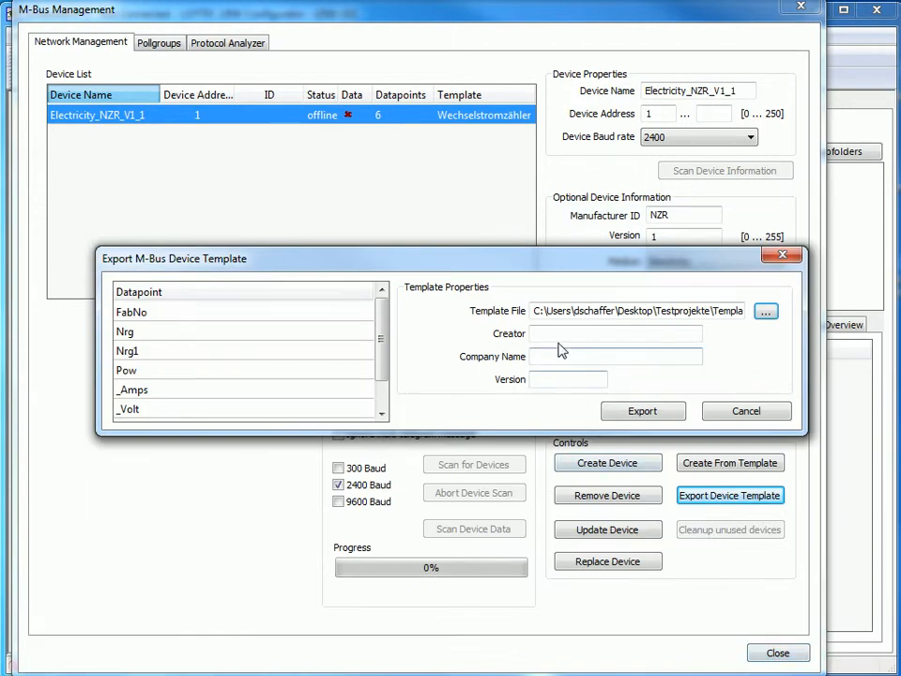
# - Export the template with creator DS, company loytec, version 1.0, declining the log
pyautogui.write('DS')
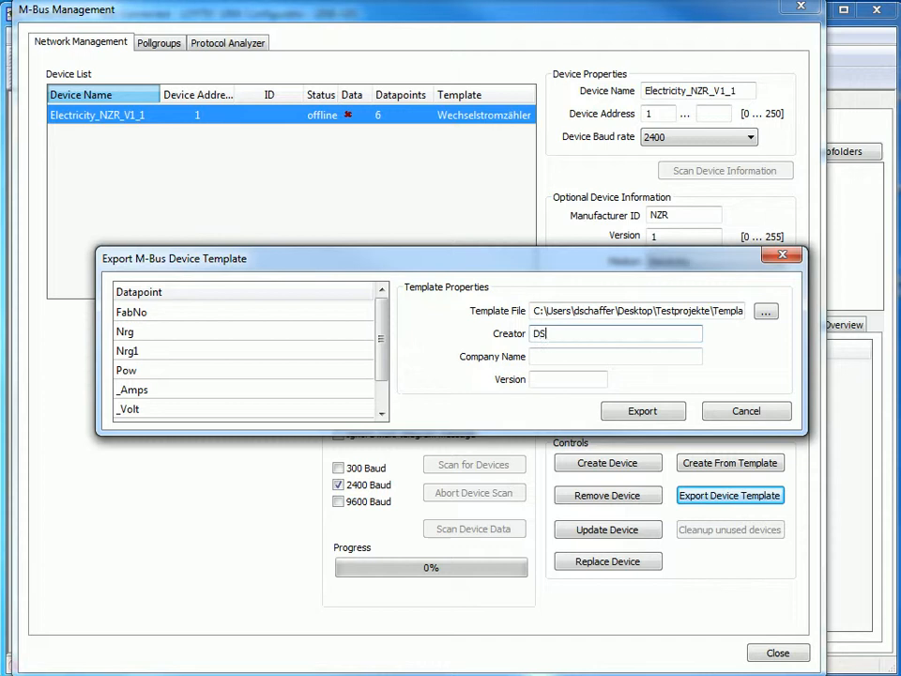
pyautogui.click(616, 356)
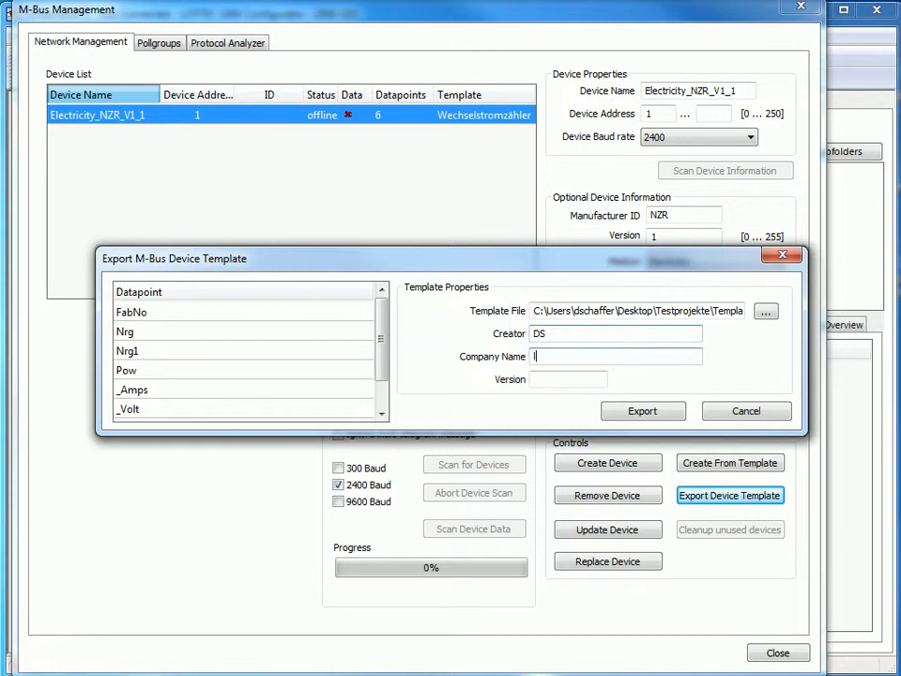
pyautogui.write('loytec')
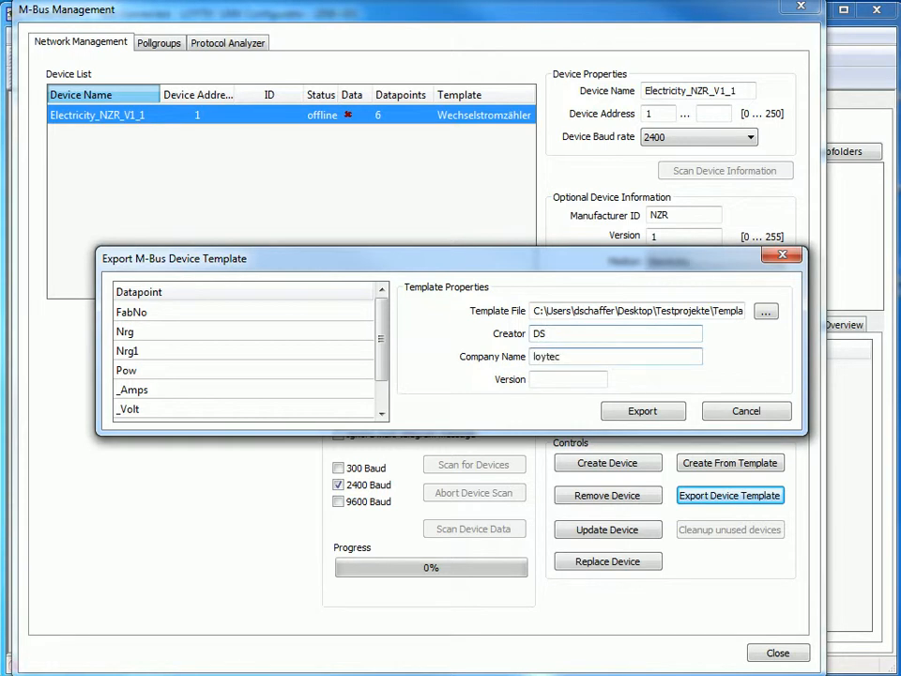
pyautogui.write('1')
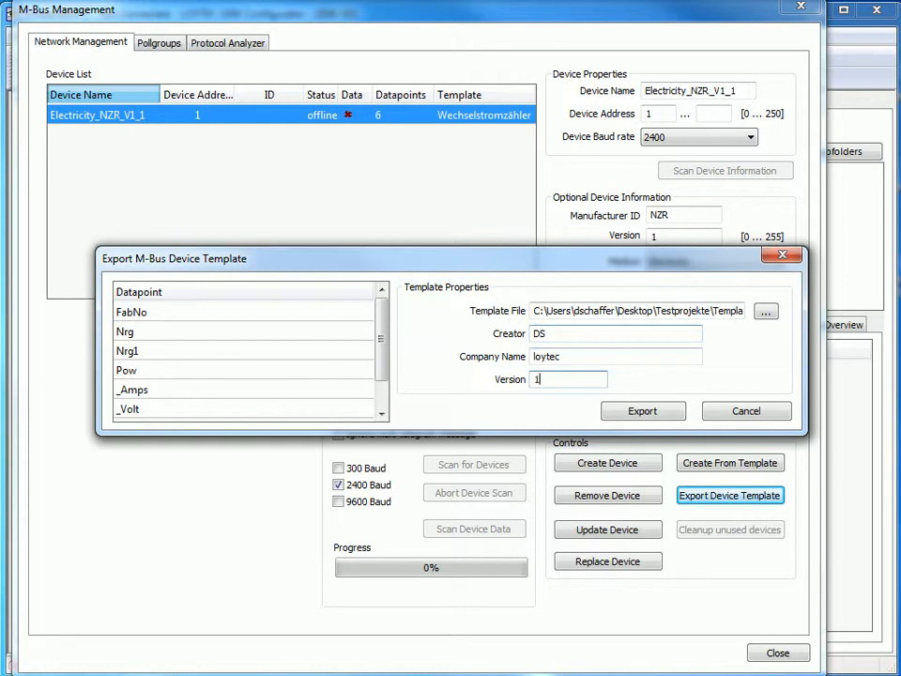
pyautogui.write('.0')
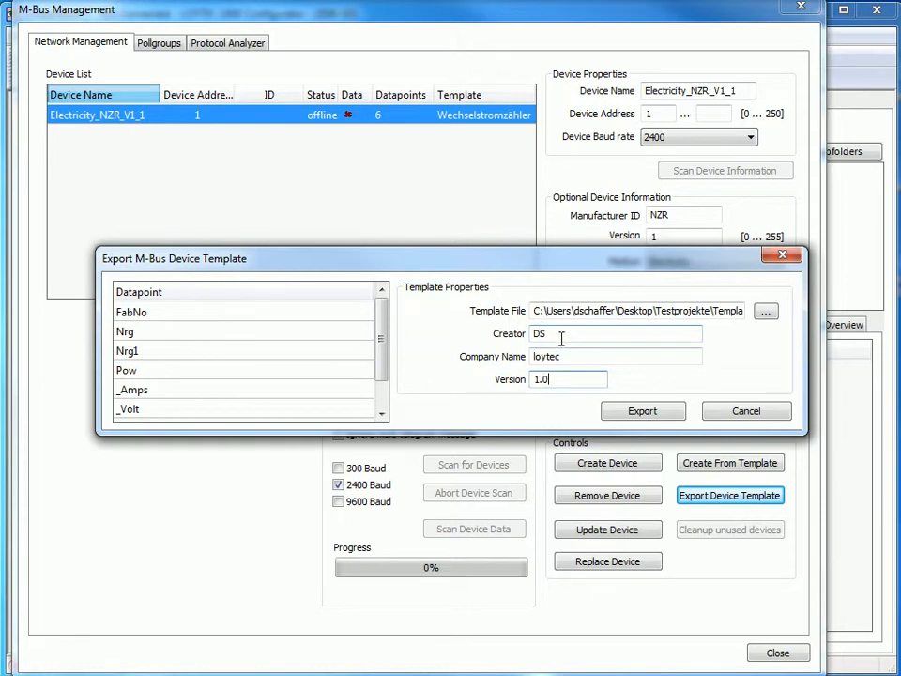
pyautogui.click(642, 411)
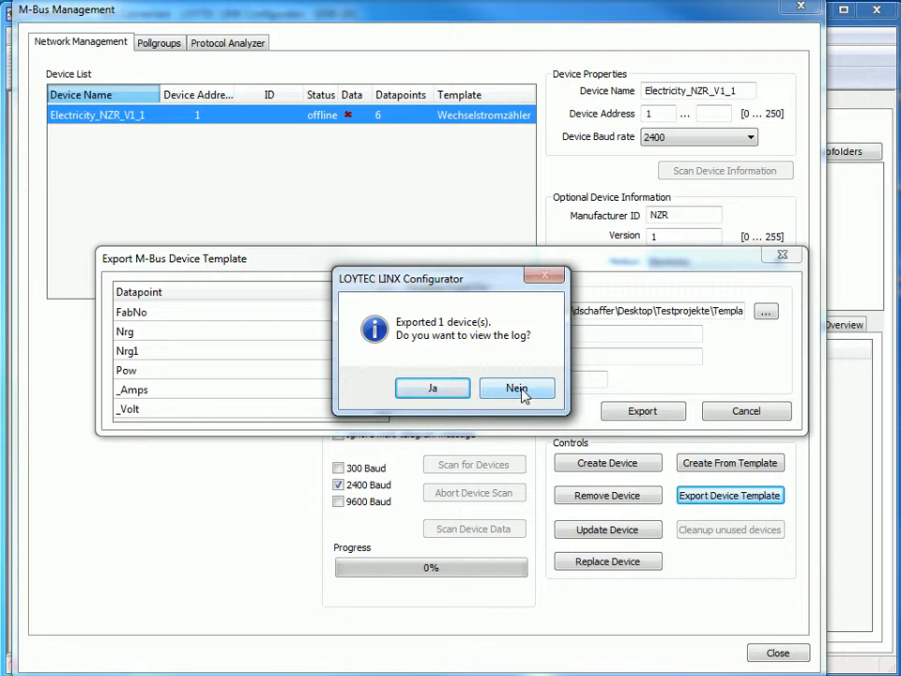
pyautogui.click(516, 387)
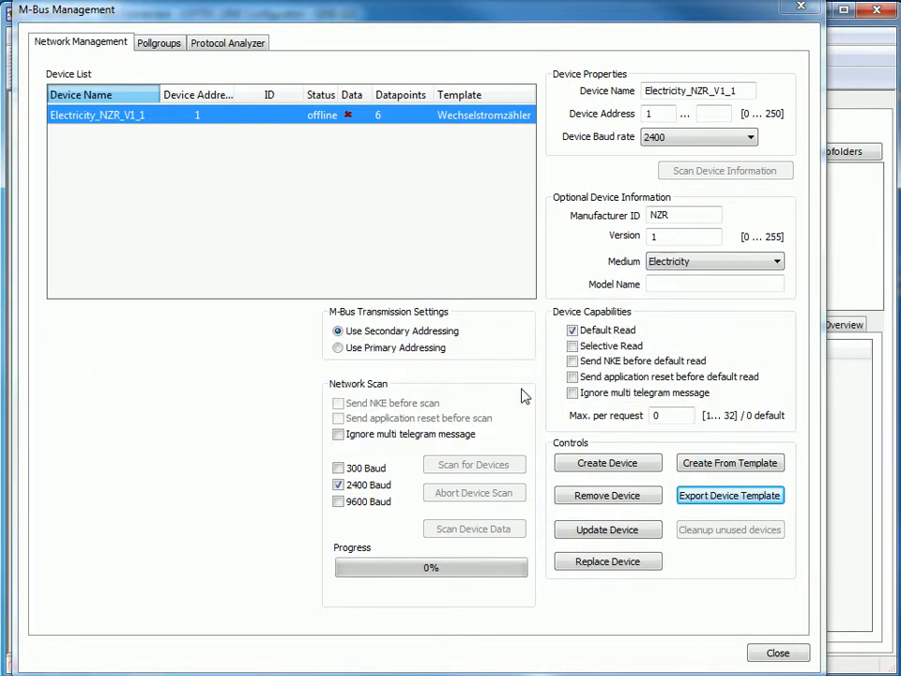
# - Leave M-Bus management and start a new empty configuration
pyautogui.click(774, 653)
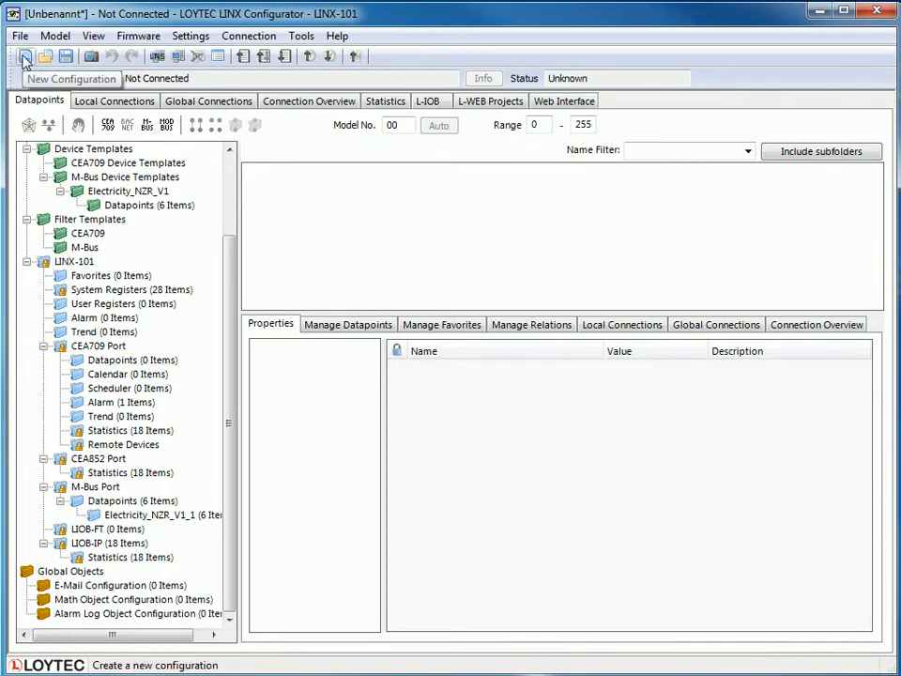
pyautogui.click(21, 61)
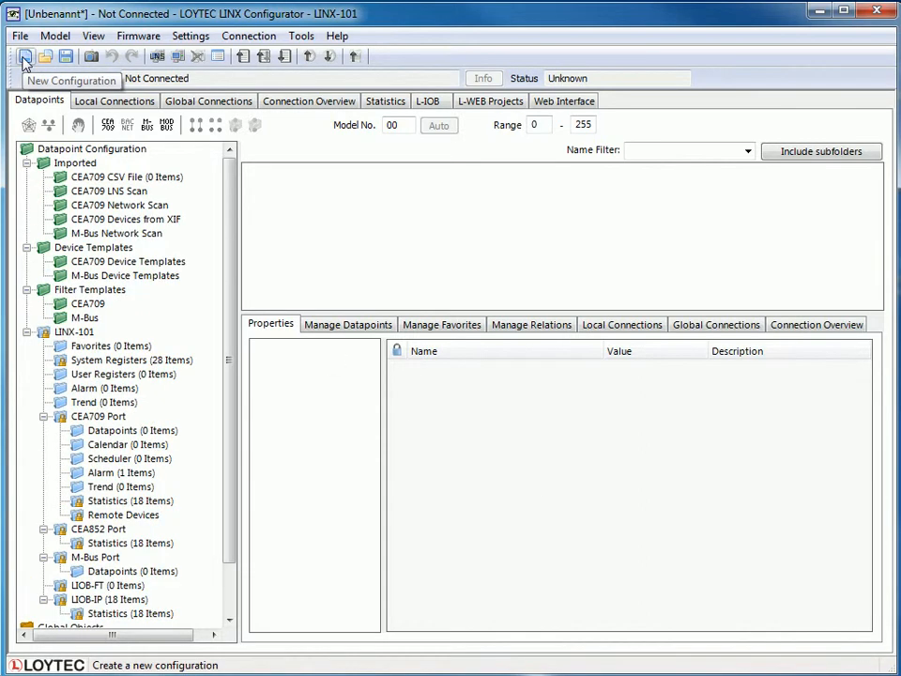
pyautogui.moveTo(27, 101)
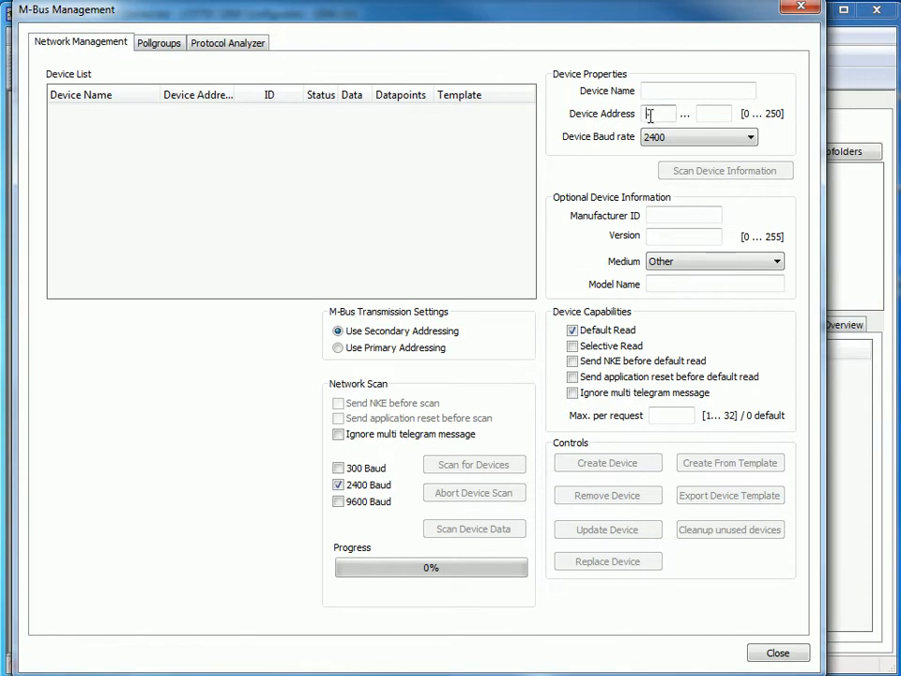
# - Create device Electricity_NZR_V1_1 at address 1 from the ACmeter.xml template
pyautogui.write('1')
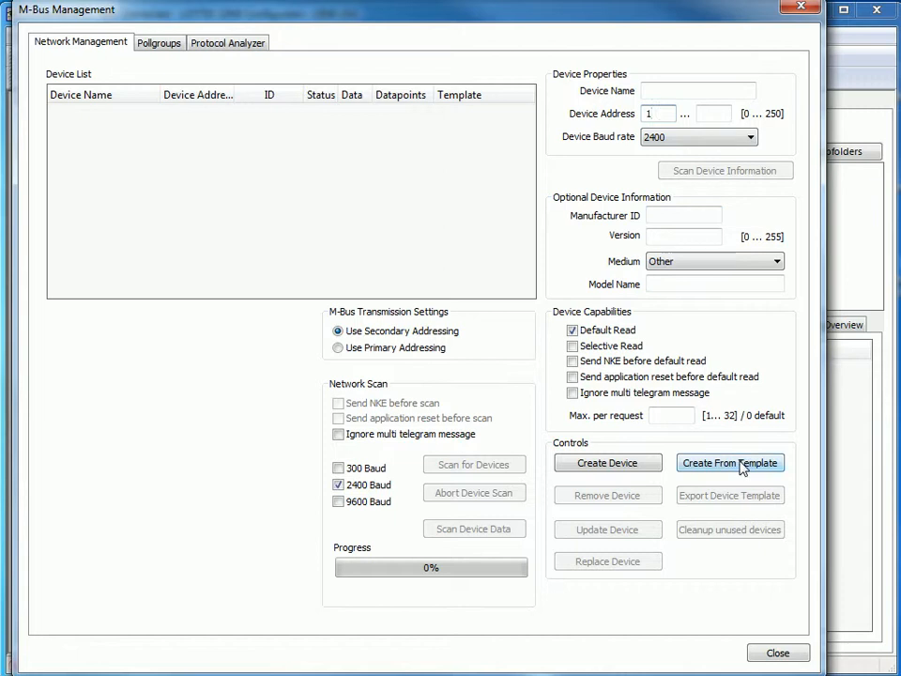
pyautogui.click(731, 462)
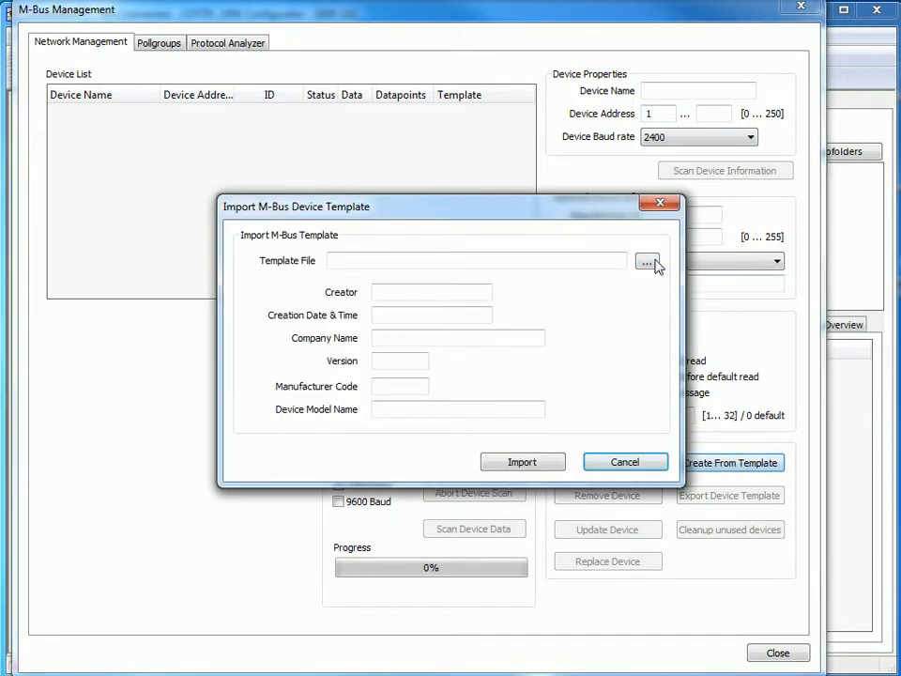
pyautogui.click(649, 261)
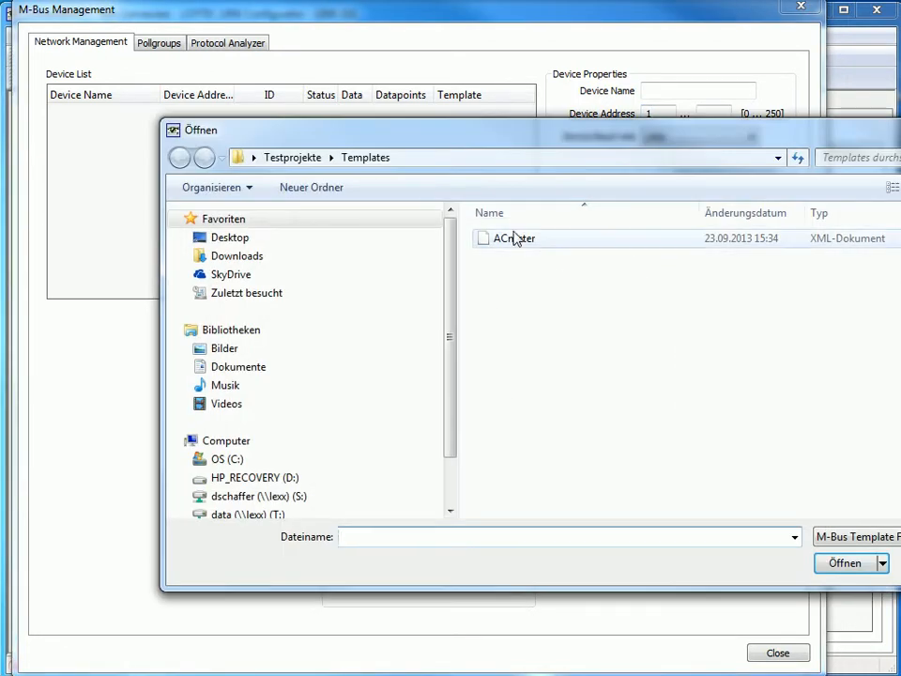
pyautogui.doubleClick(514, 237)
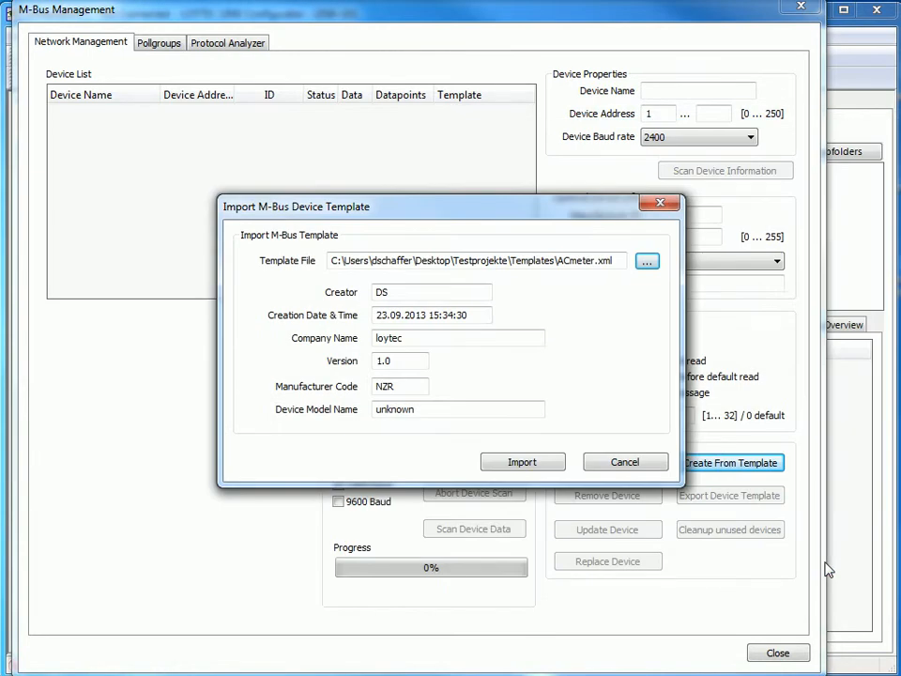
pyautogui.click(522, 462)
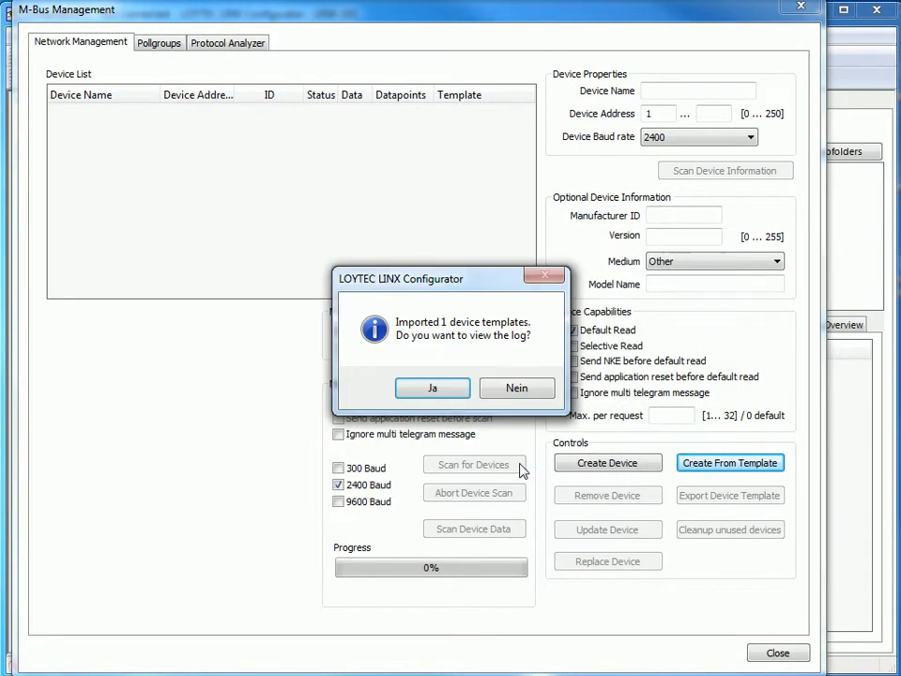
pyautogui.click(517, 386)
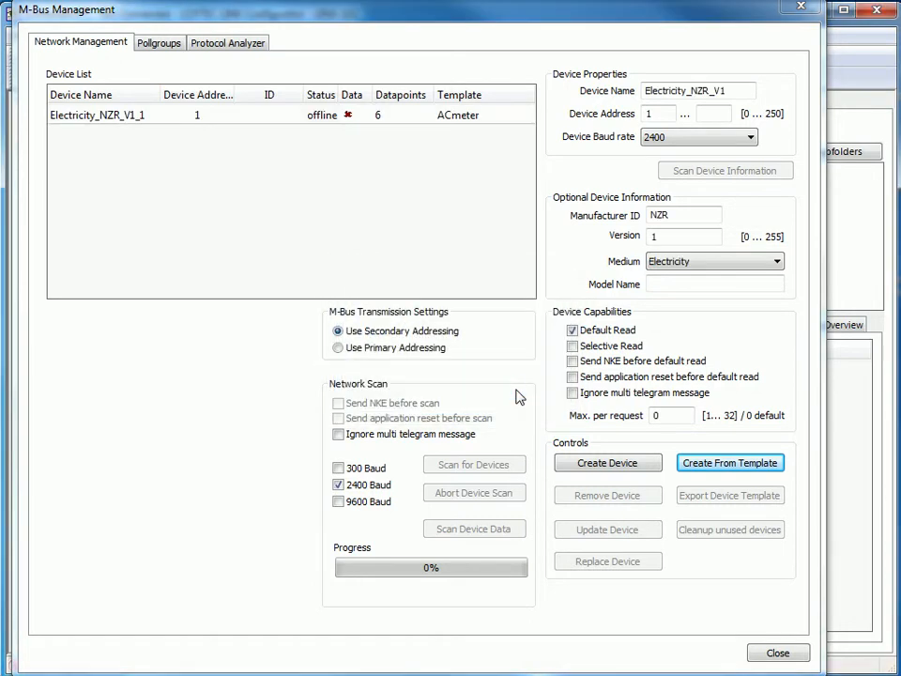
pyautogui.click(774, 653)
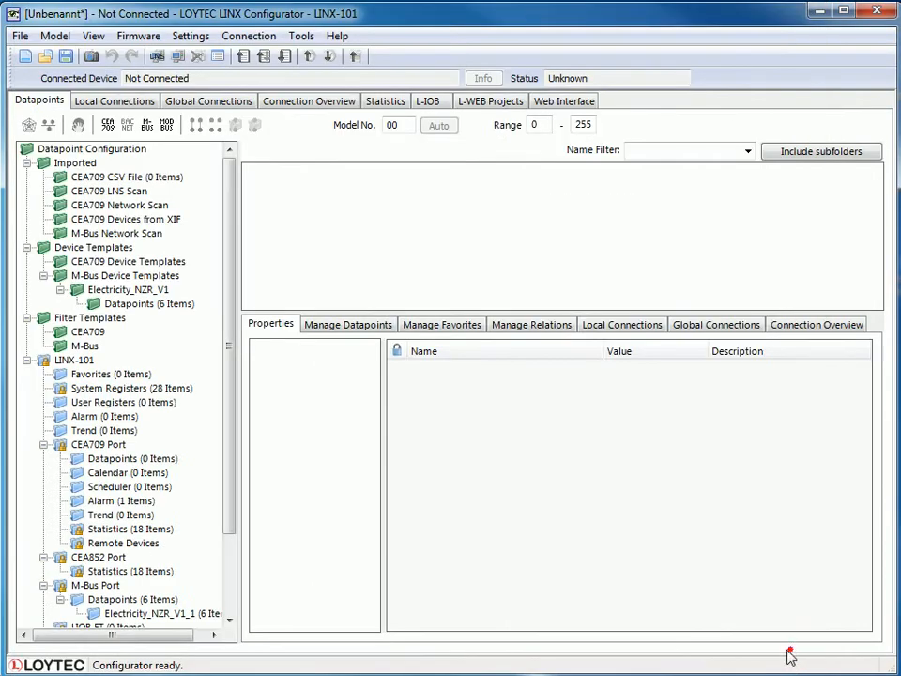
# - Show Electricity_NZR_V1_1's datapoints FabNo, Nrg, Nrg1, Pow, _Amps, _Volt, then return to M-Bus management
pyautogui.scroll(-3)
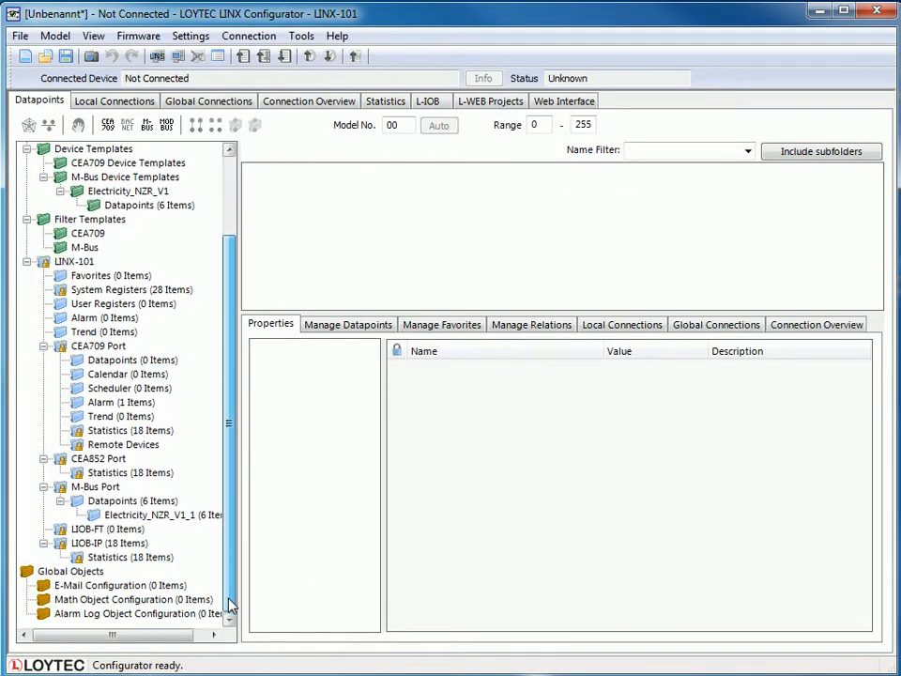
pyautogui.click(160, 514)
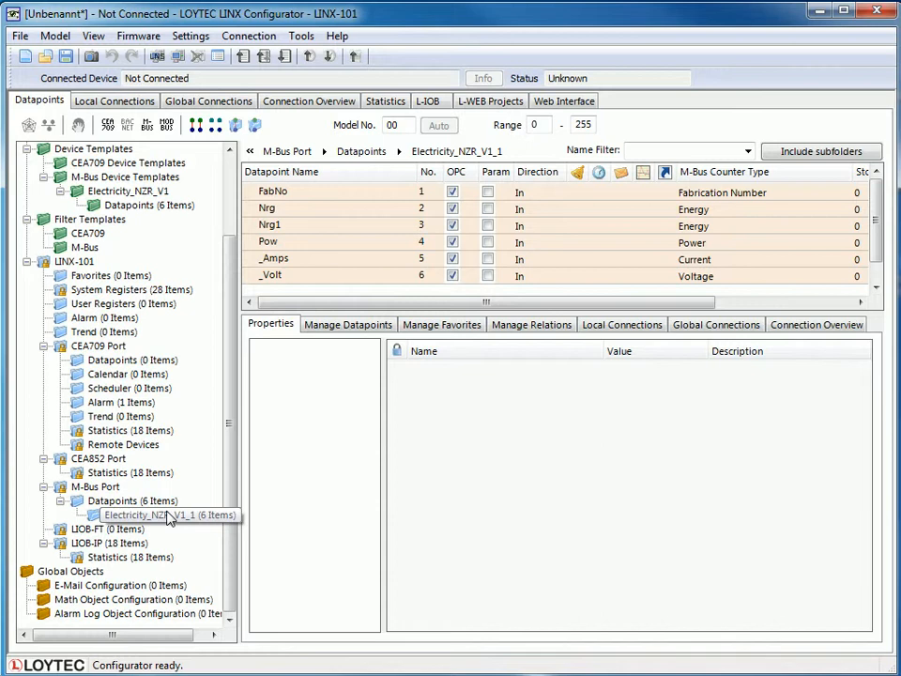
pyautogui.click(159, 515)
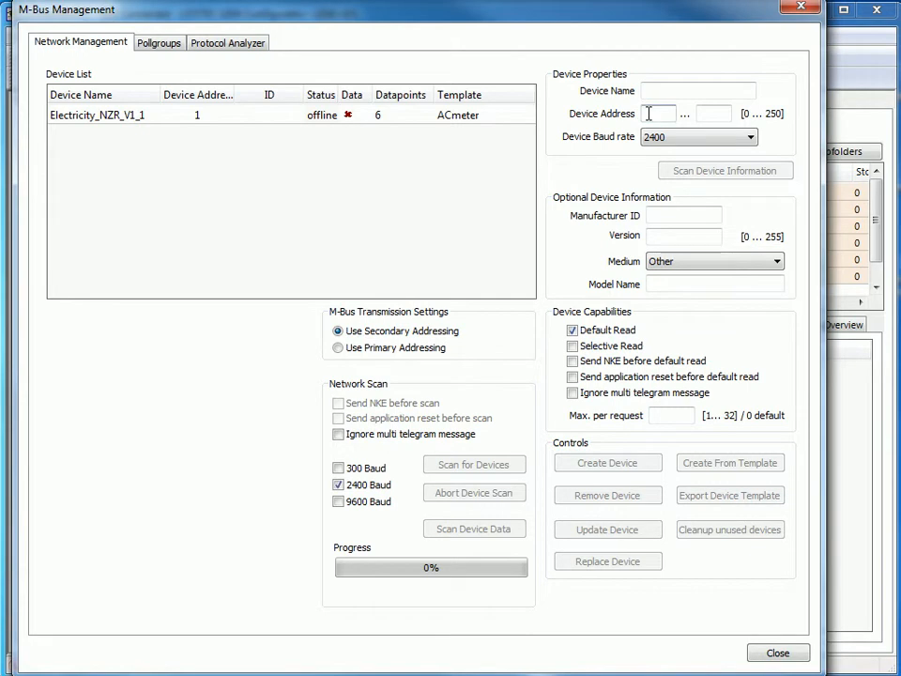
# - Create Electricity_NZR devices for addresses 2 to 20 from the ACmeter.xml template
pyautogui.write('2')
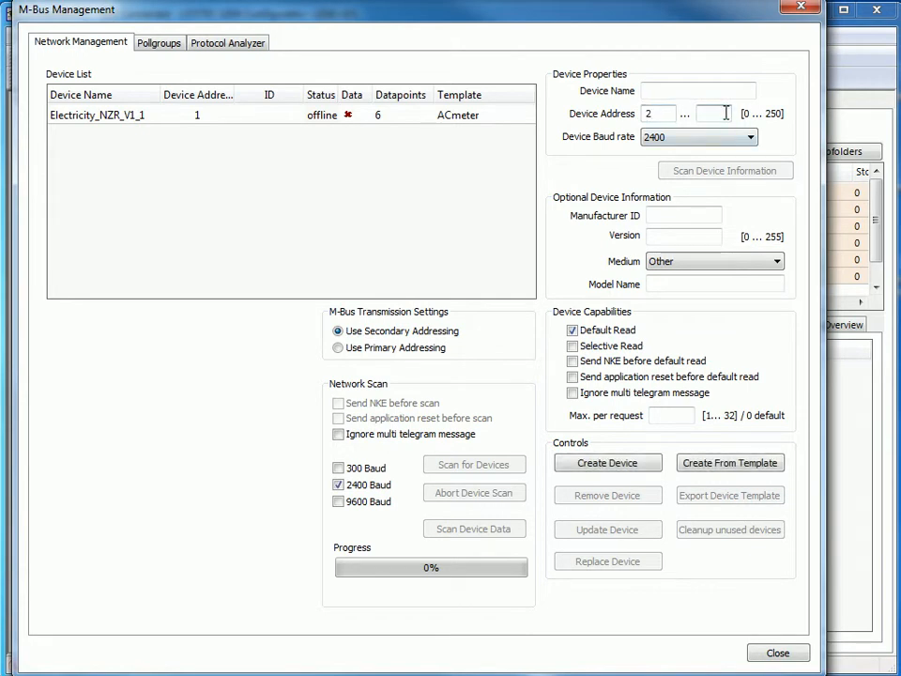
pyautogui.write('20')
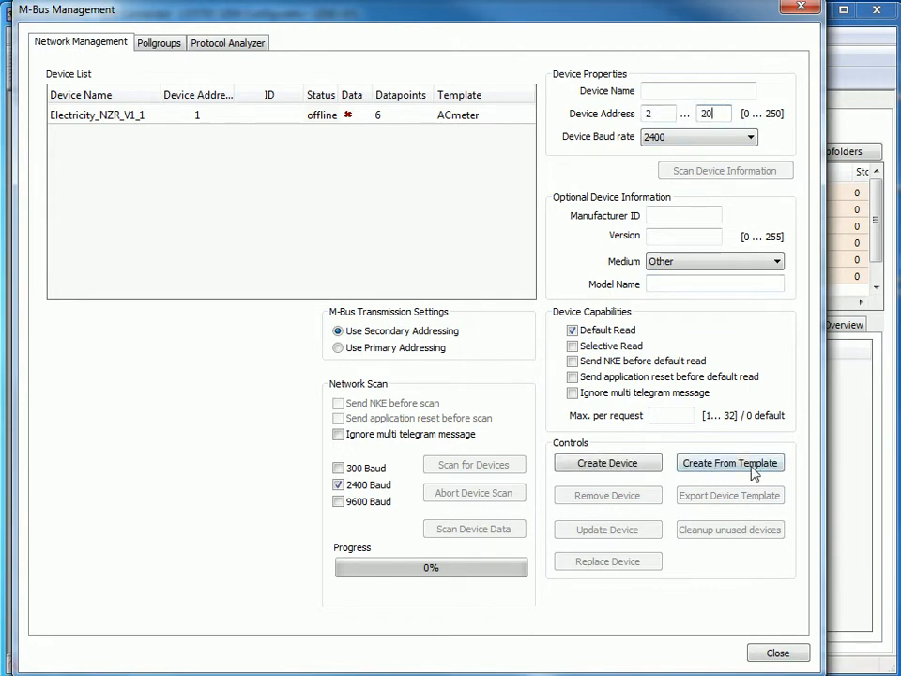
pyautogui.click(730, 462)
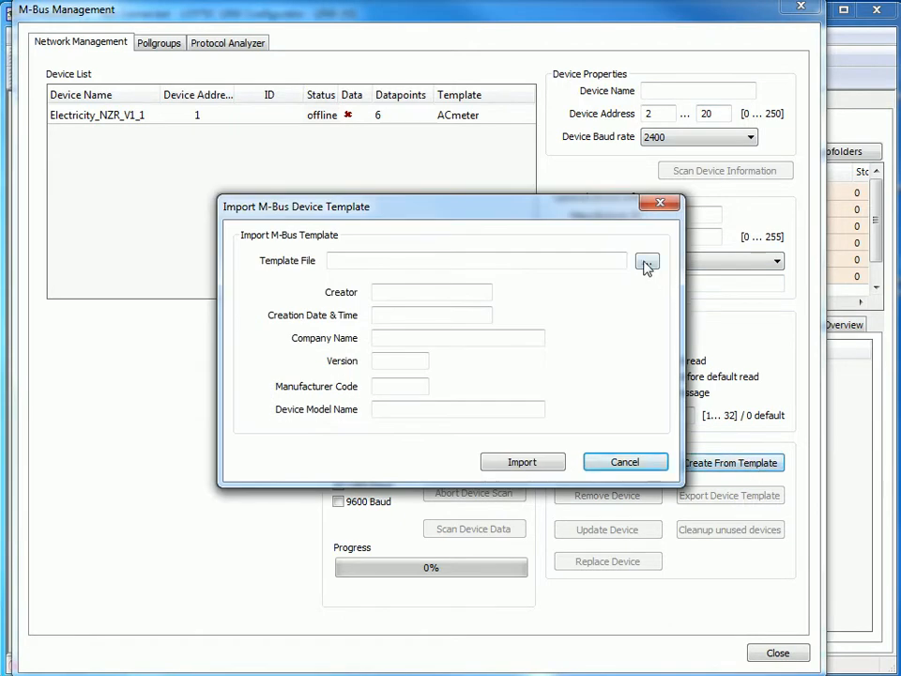
pyautogui.click(645, 261)
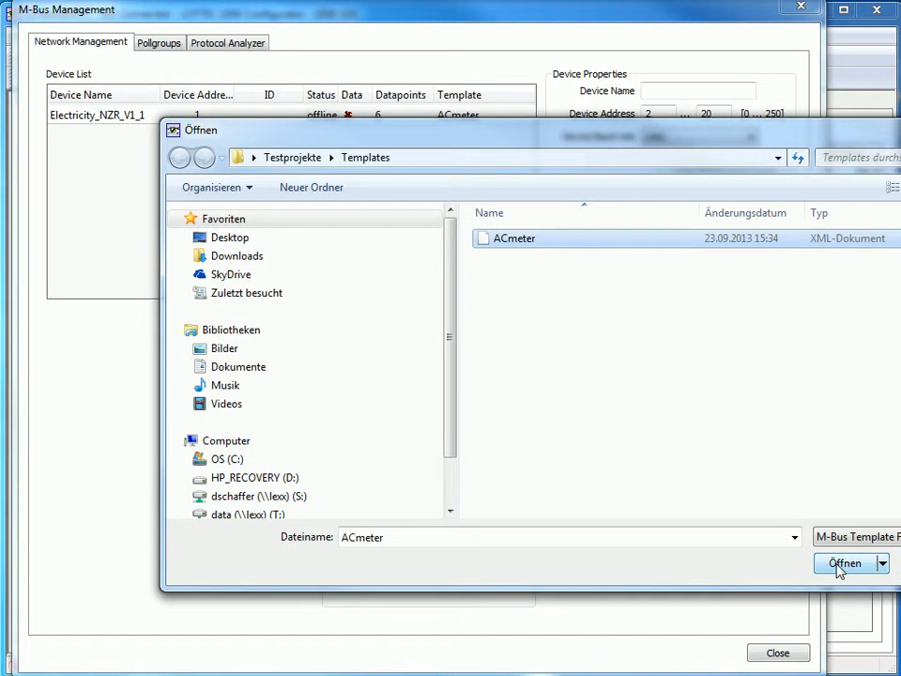
pyautogui.click(845, 563)
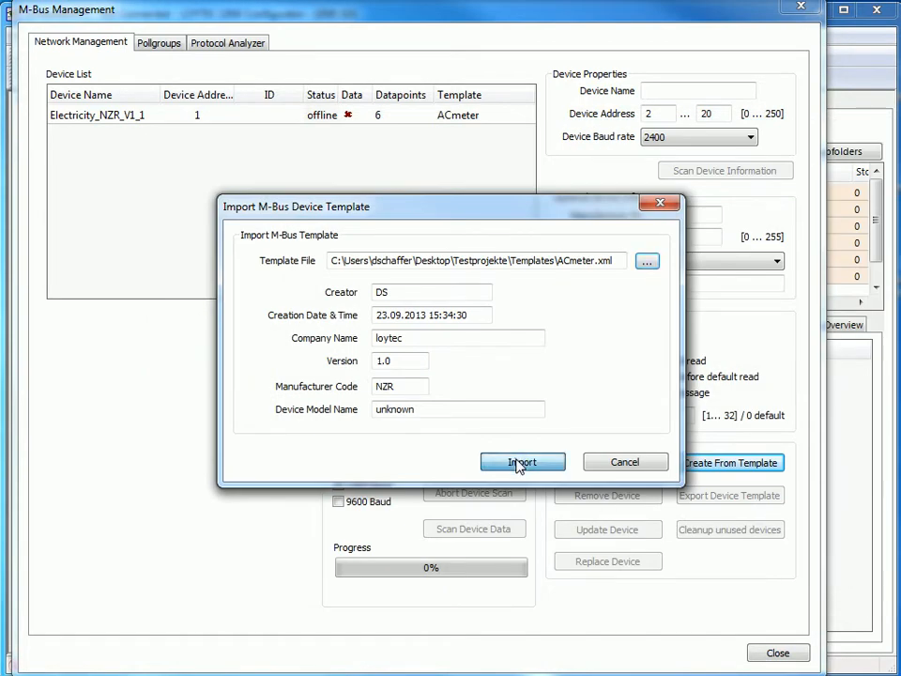
pyautogui.click(522, 462)
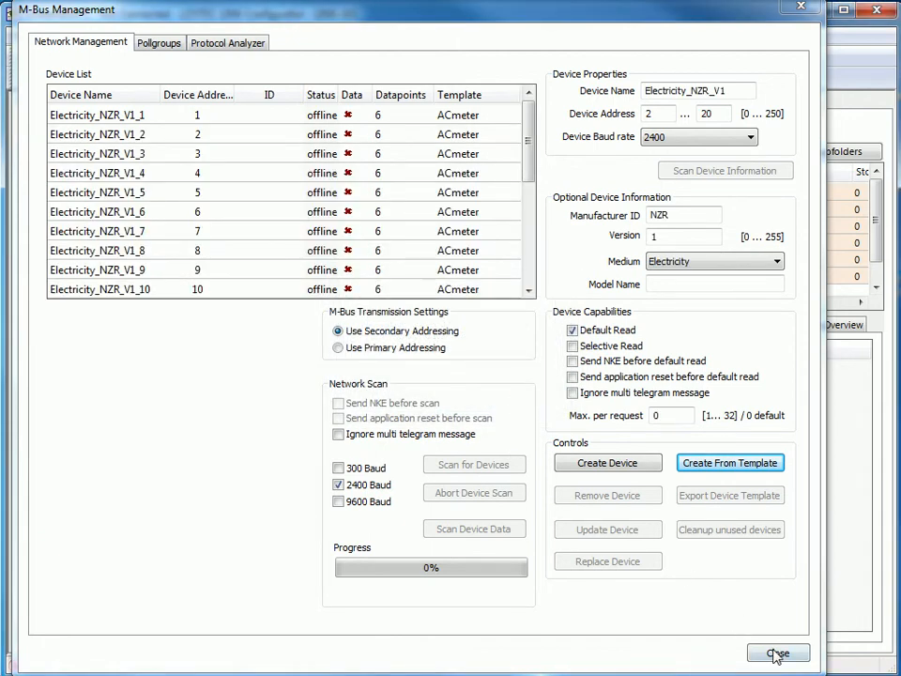
# - Leave M-Bus management and view devices Electricity_NZR_V1_1 to _V1_20, 120 datapoints, under M-Bus Port
pyautogui.click(778, 654)
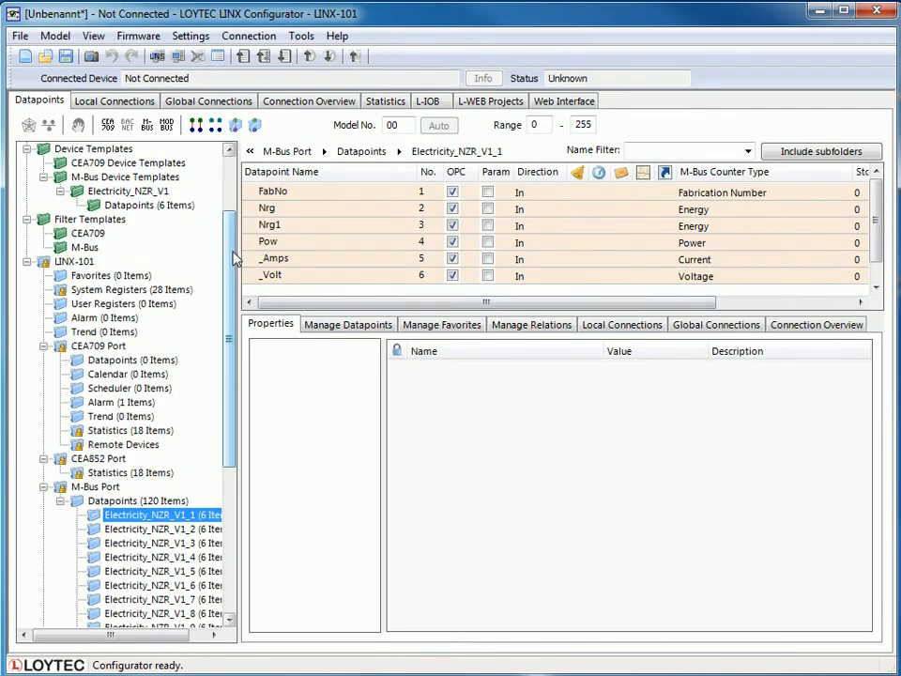
pyautogui.scroll(-3)
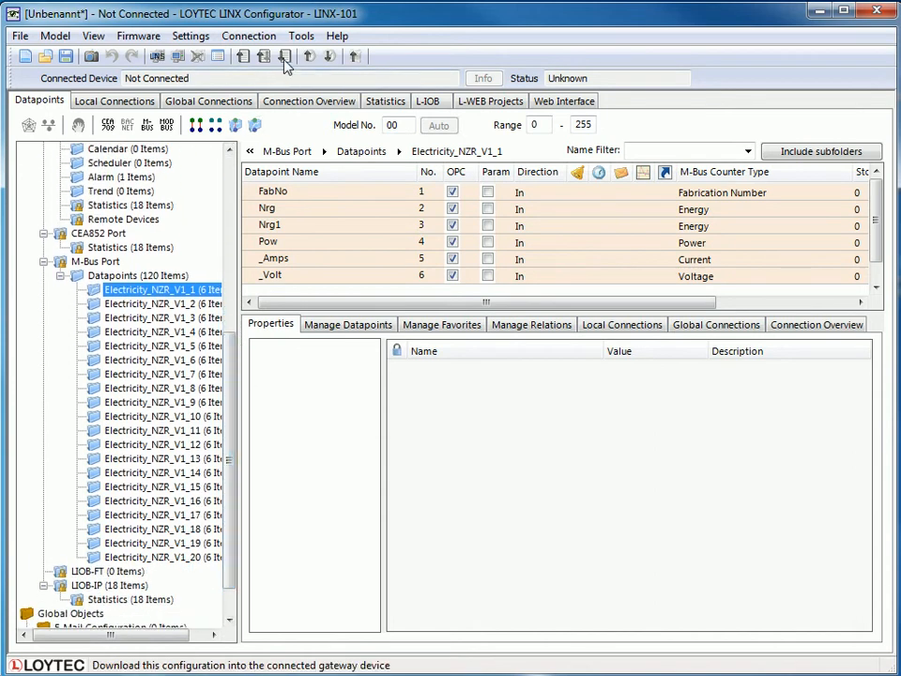
pyautogui.moveTo(285, 59)
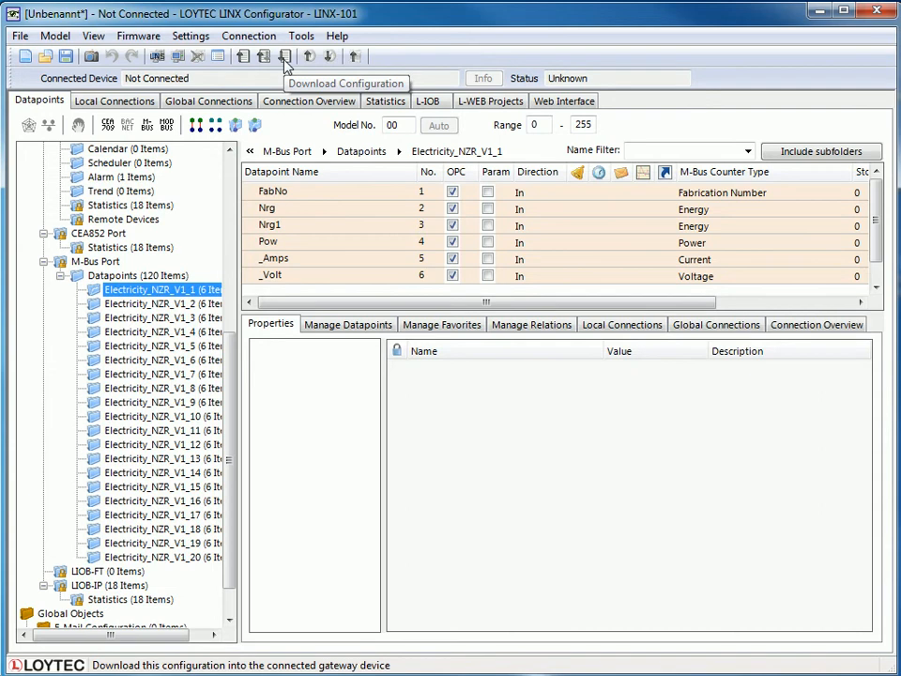